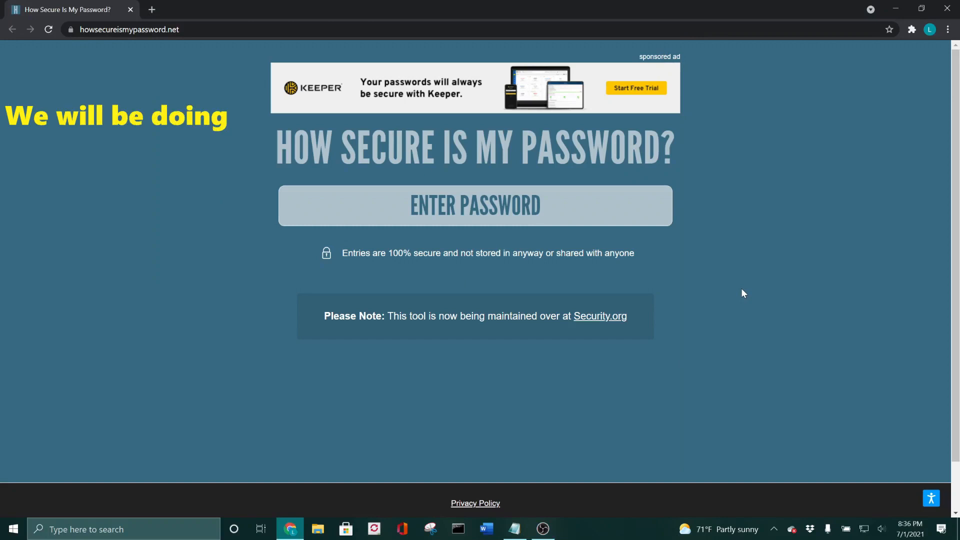
- In the Notepad list of common passwords, select 121212, then place the cursor after 123456
{"action": "type", "text": "an exercise loo"}
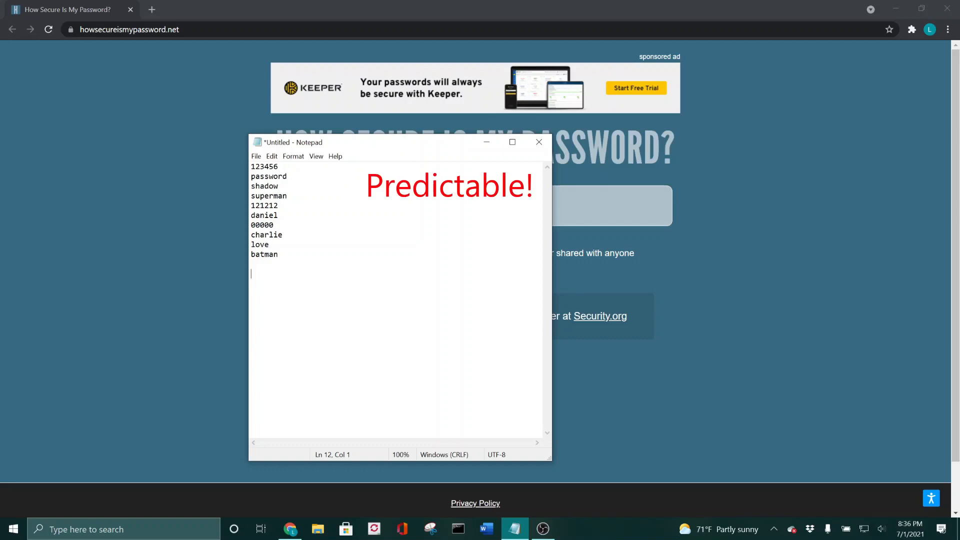
{"action": "double_click", "coordinate": [267, 234]}
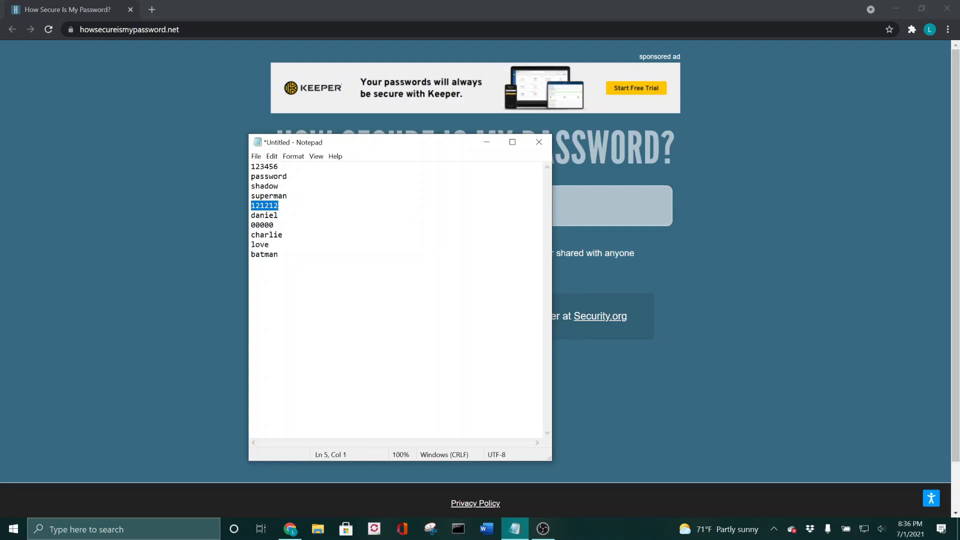
{"action": "left_click", "coordinate": [277, 166]}
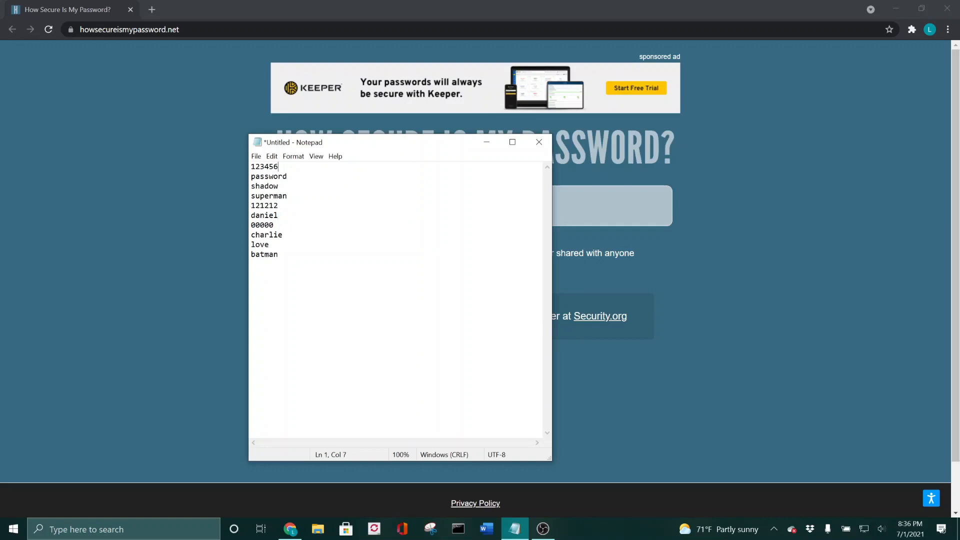
- Test the password 123456 in the checker and scroll through its results
{"action": "left_click", "coordinate": [539, 141]}
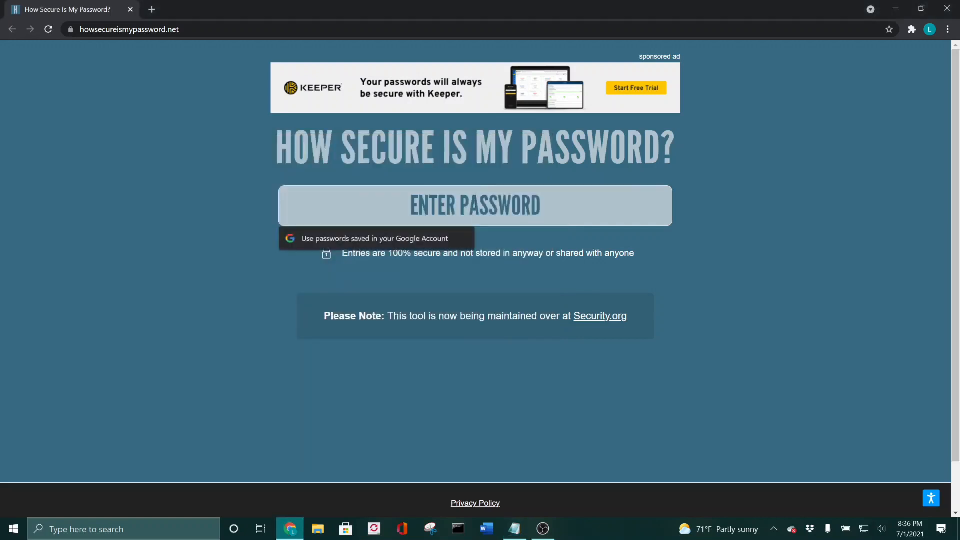
{"action": "type", "text": "123456"}
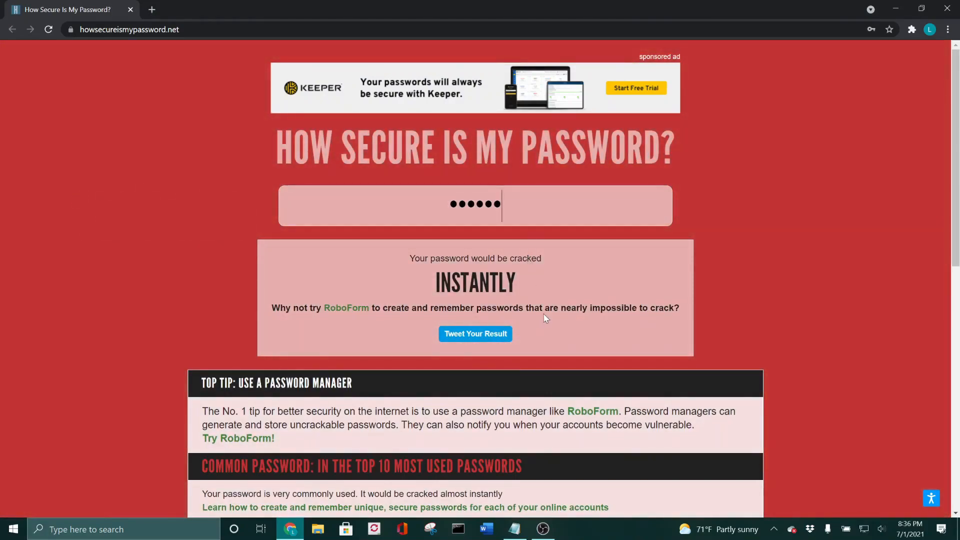
{"action": "scroll", "scroll_direction": "down", "scroll_amount": 3}
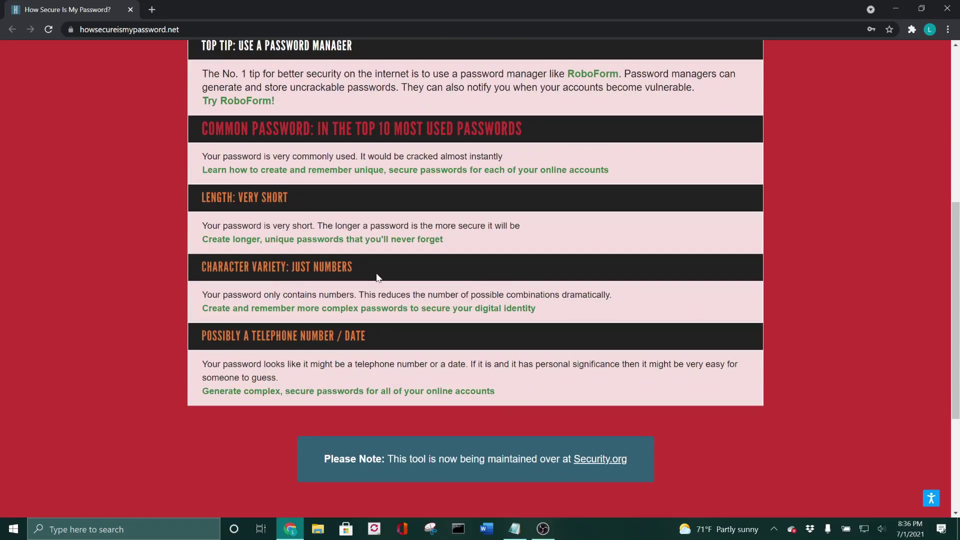
{"action": "scroll", "scroll_direction": "up", "scroll_amount": 3}
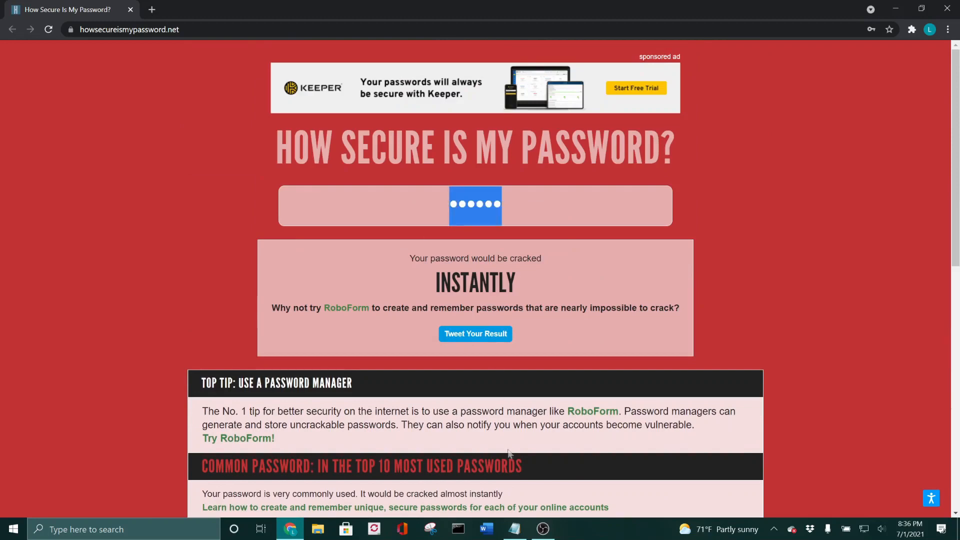
- Replace it with 'password' and review the instant-crack rating
{"action": "left_click", "coordinate": [513, 529]}
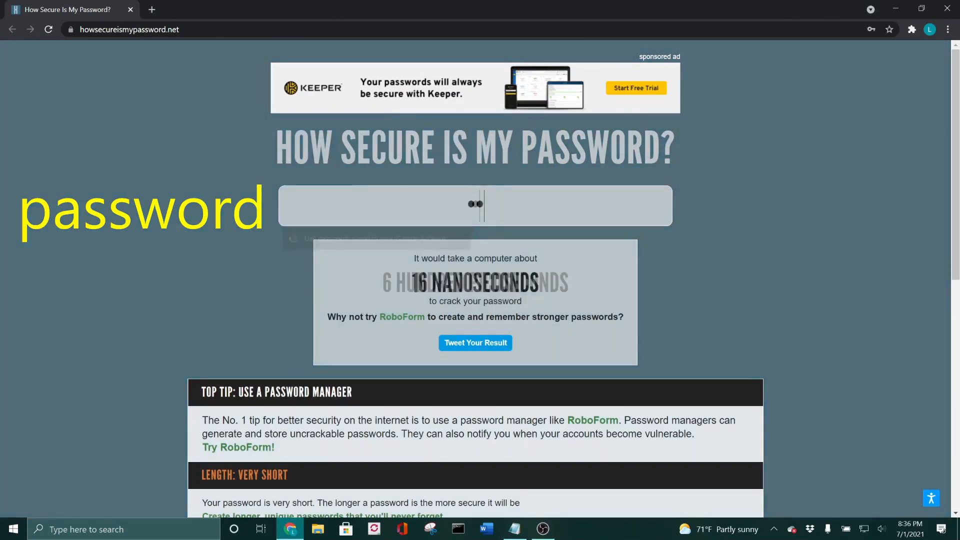
{"action": "type", "text": "password"}
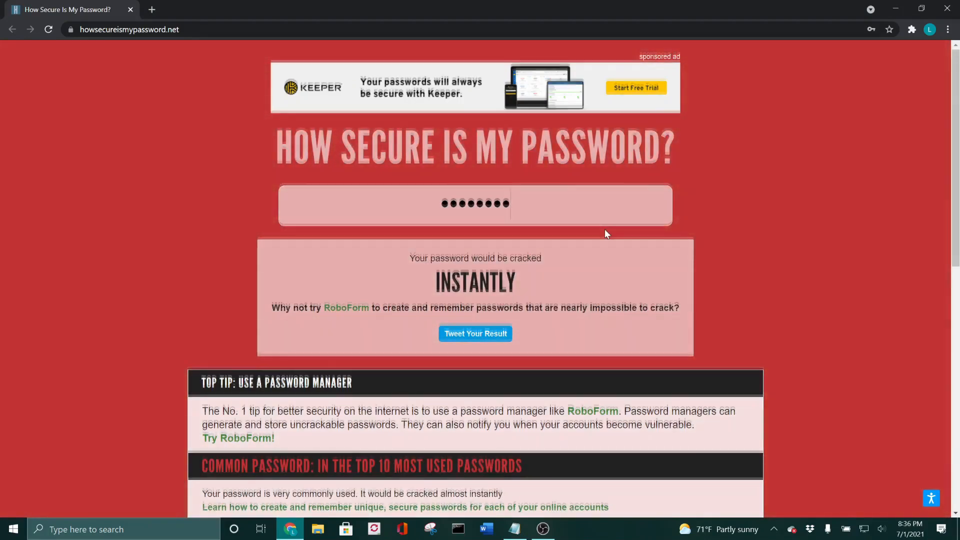
{"action": "scroll", "scroll_direction": "down", "scroll_amount": 3}
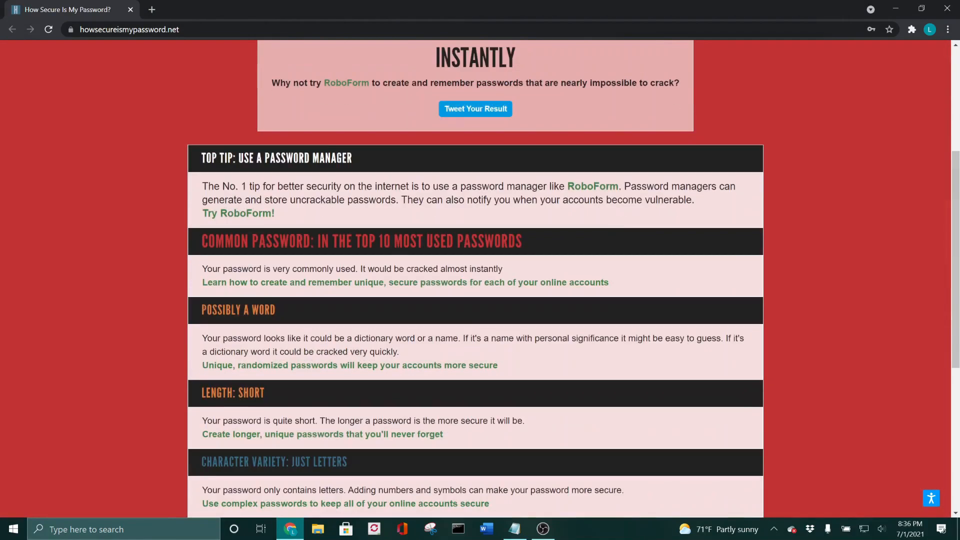
{"action": "mouse_move", "coordinate": [229, 328]}
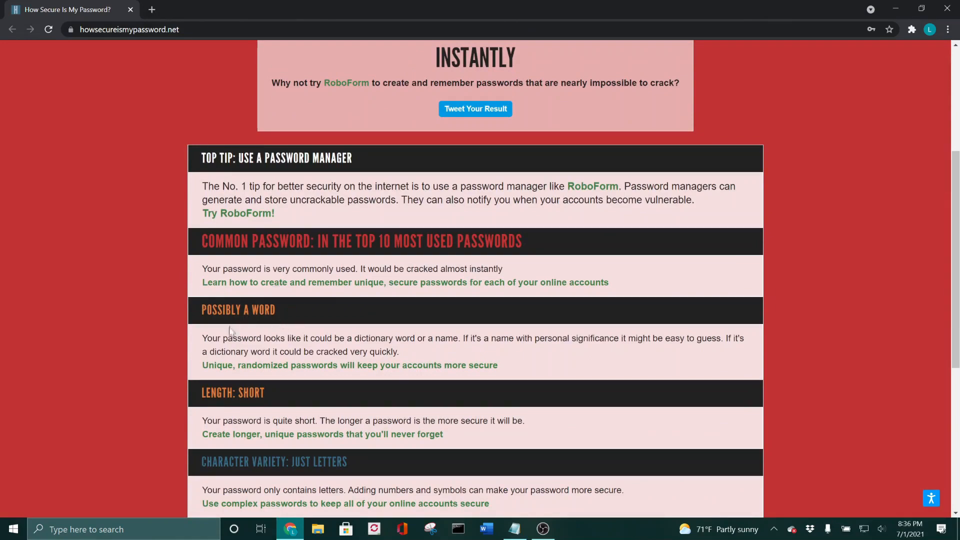
{"action": "scroll", "scroll_direction": "up", "scroll_amount": 3}
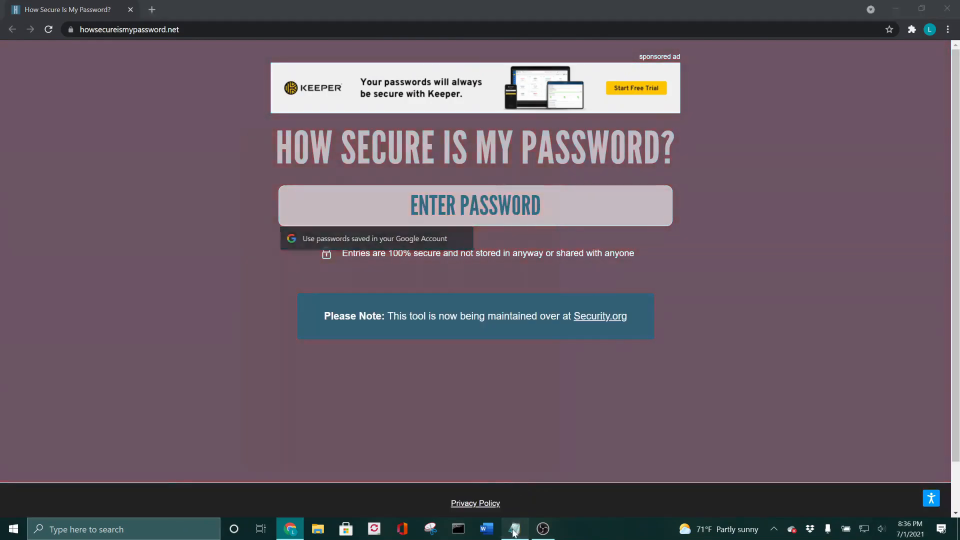
- Test 'daniel', rated crackable instantly as a common letters-only word
{"action": "left_click", "coordinate": [476, 206]}
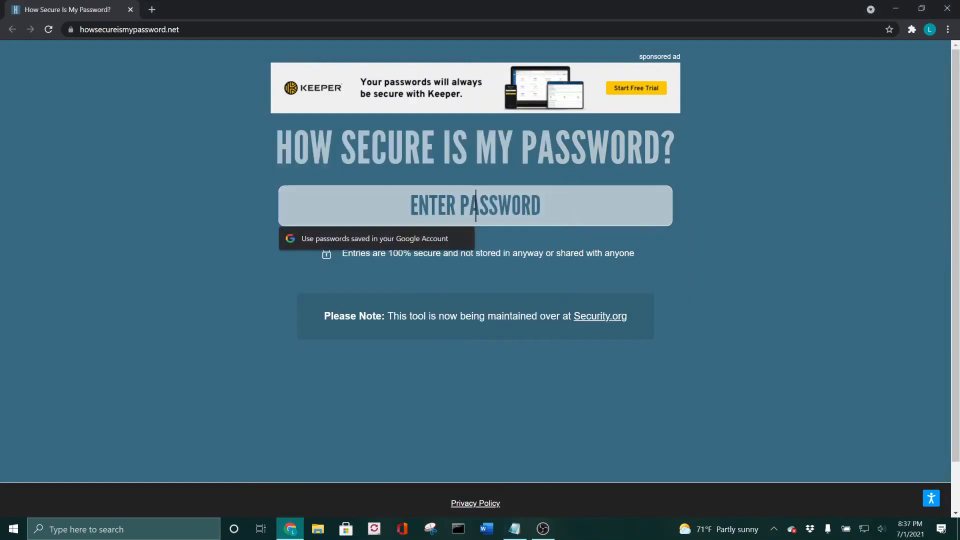
{"action": "type", "text": "daniel"}
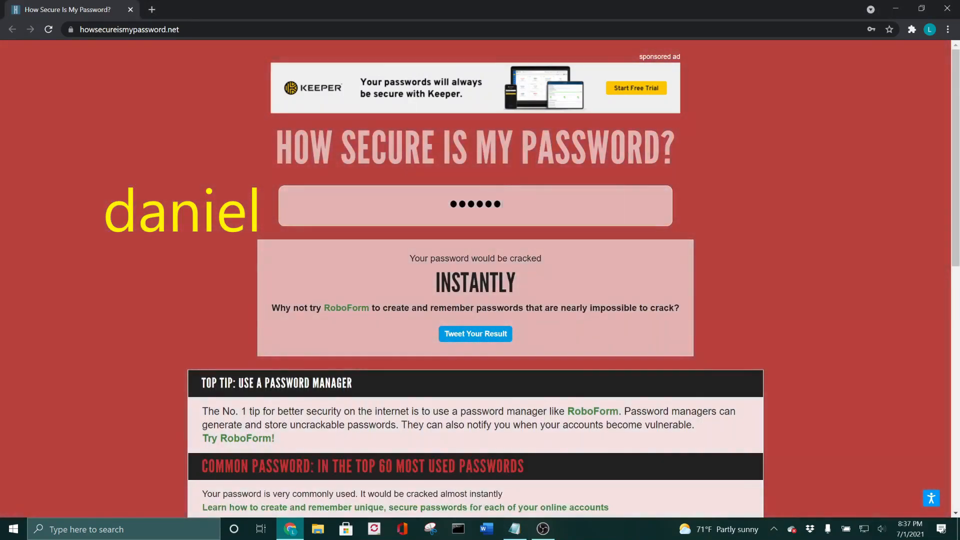
{"action": "scroll", "scroll_direction": "down", "scroll_amount": 3}
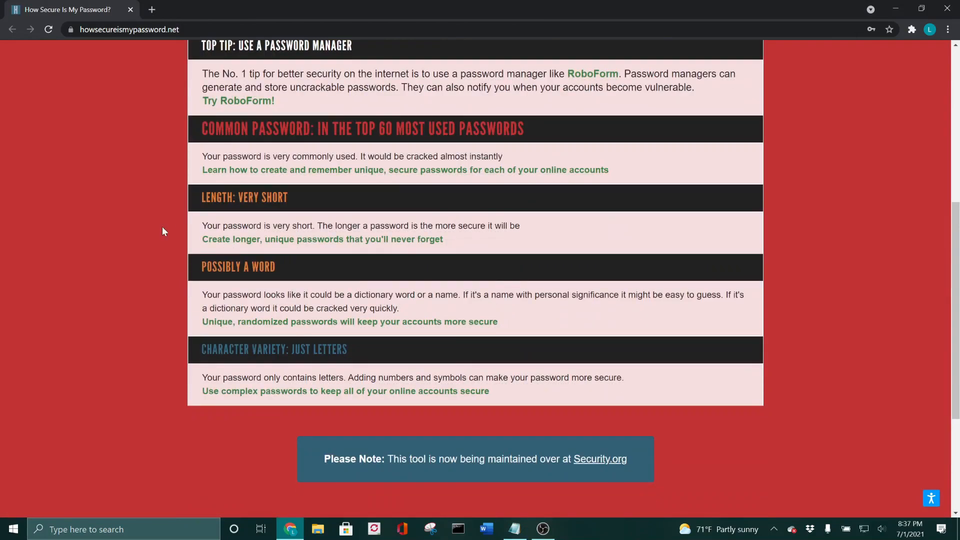
{"action": "mouse_move", "coordinate": [260, 372]}
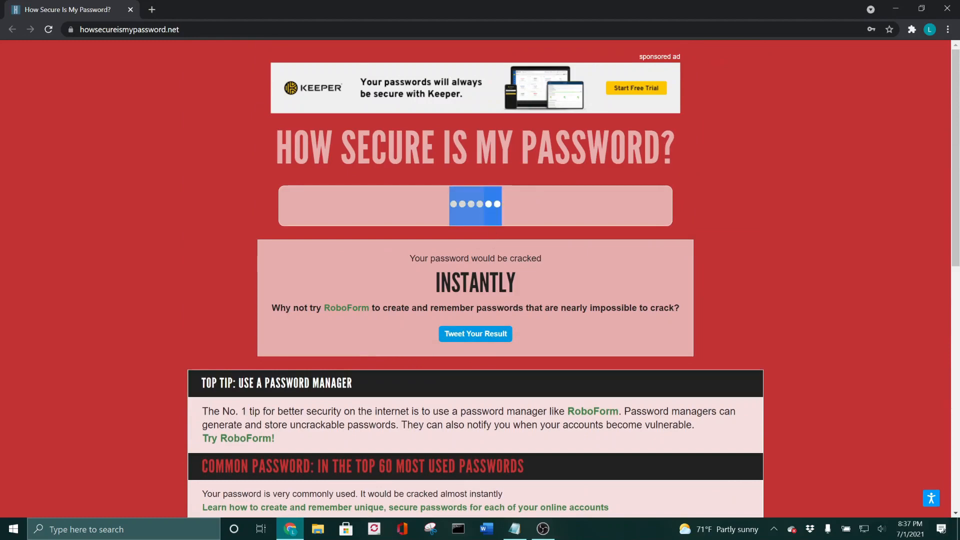
{"action": "left_click", "coordinate": [513, 529]}
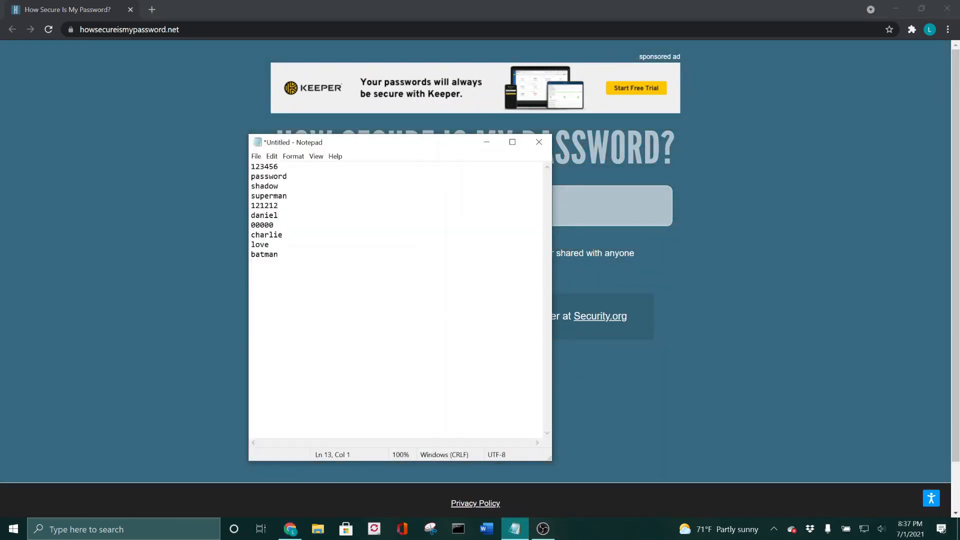
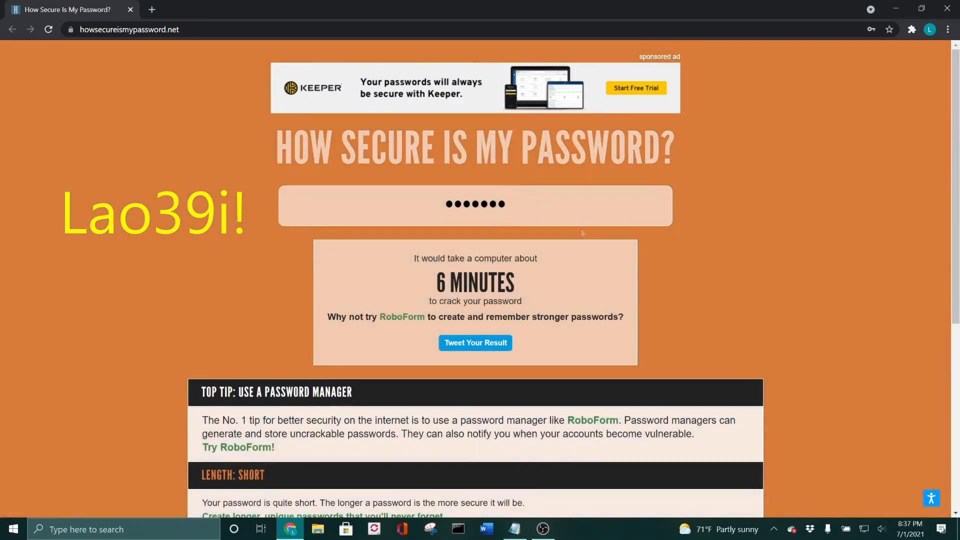
{"action": "scroll", "scroll_direction": "down", "scroll_amount": 3}
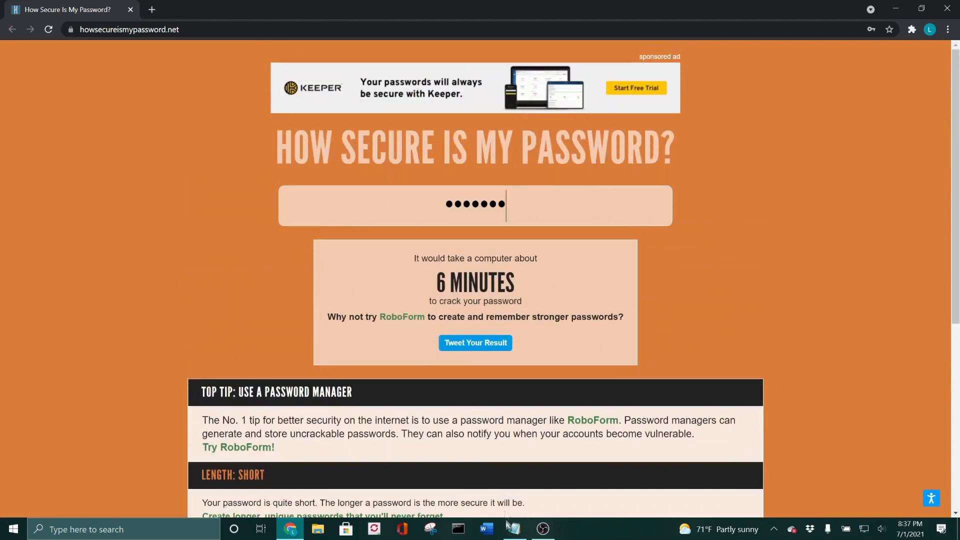
{"action": "left_click", "coordinate": [514, 529]}
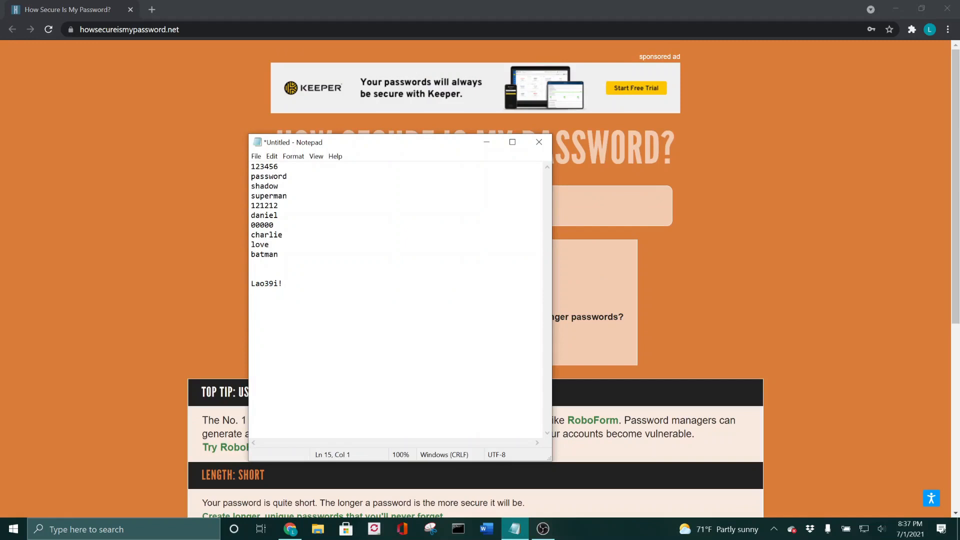
{"action": "type", "text": "2w"}
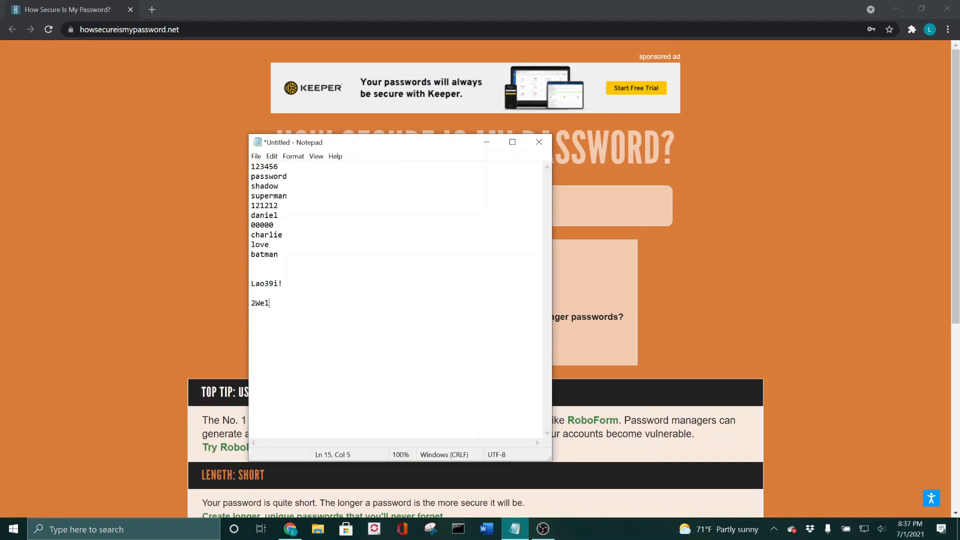
{"action": "type", "text": "Ie"}
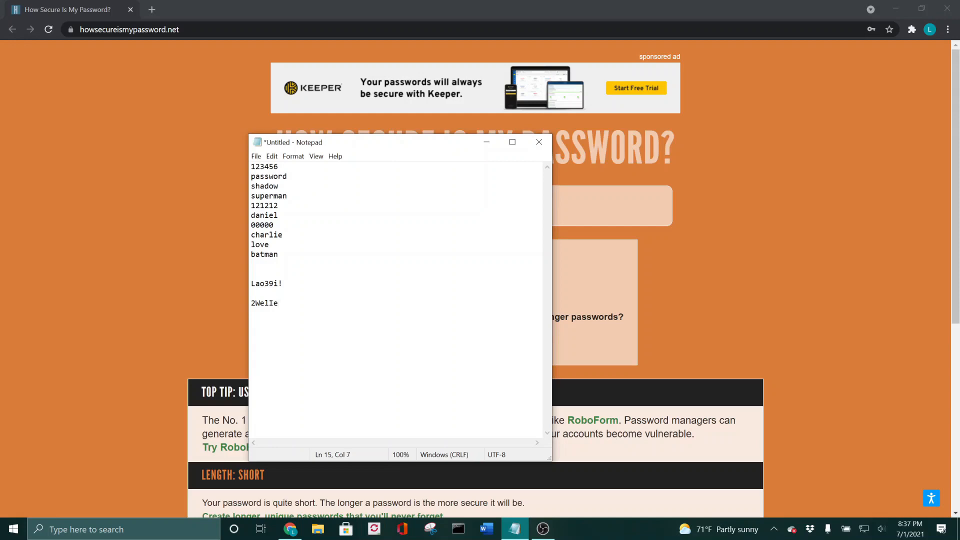
{"action": "type", "text": "56"}
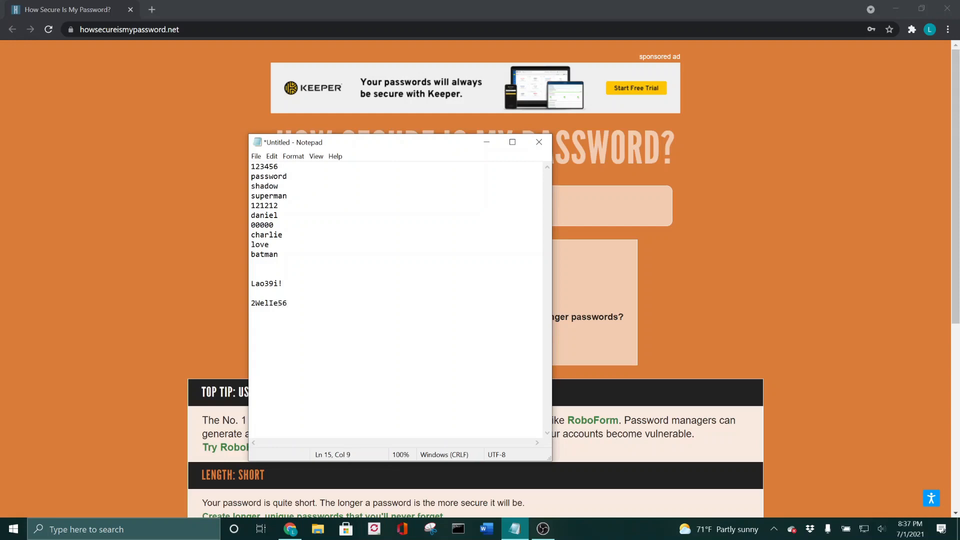
{"action": "type", "text": "@!"}
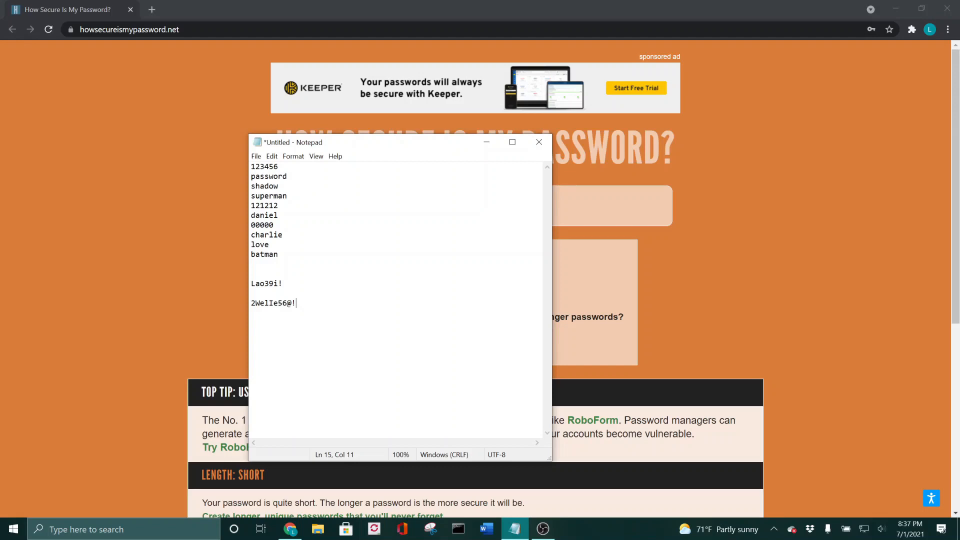
{"action": "double_click", "coordinate": [273, 303]}
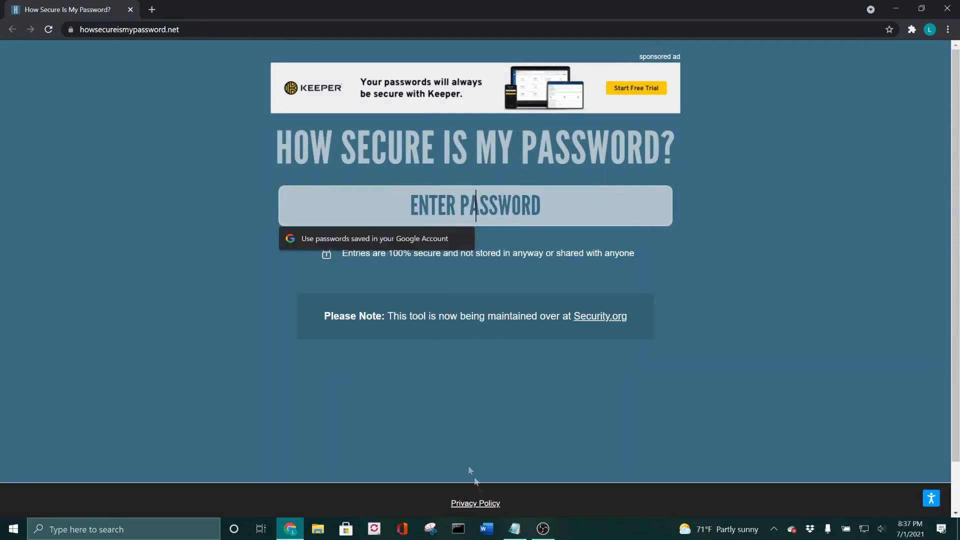
{"action": "left_click", "coordinate": [515, 528]}
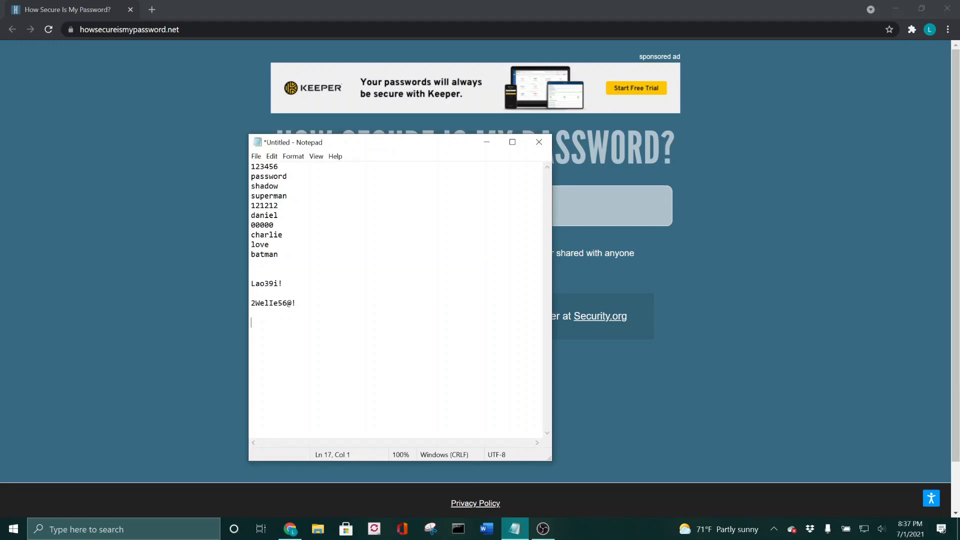
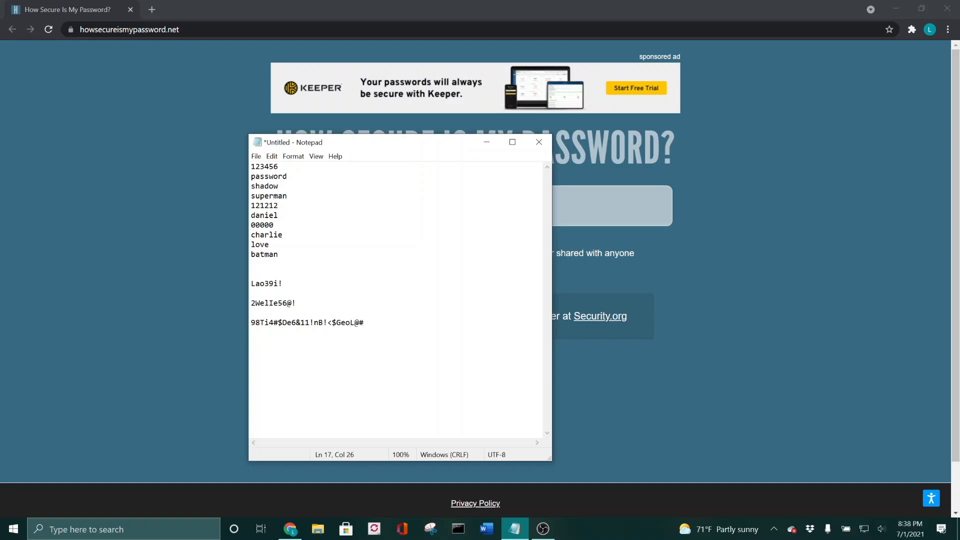
{"action": "right_click", "coordinate": [307, 322]}
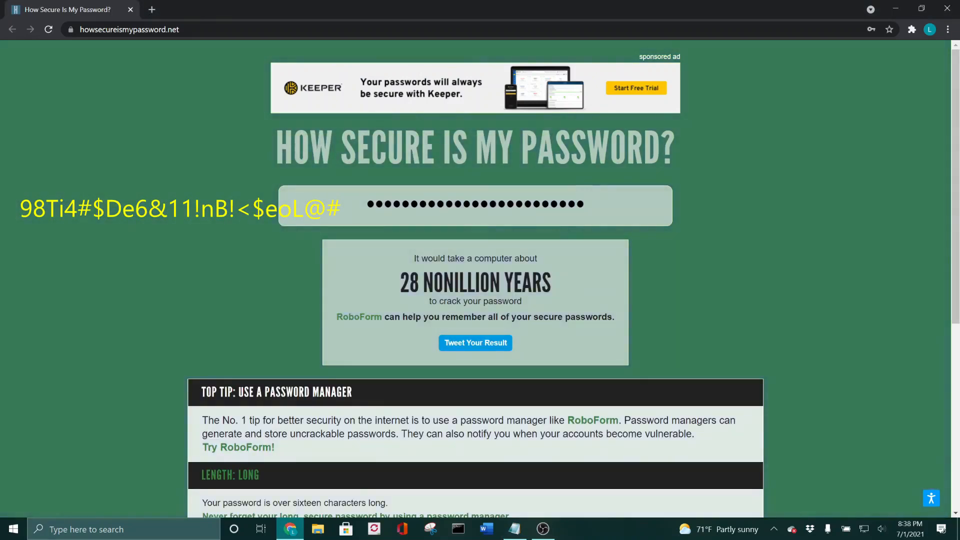
{"action": "scroll", "scroll_direction": "down", "scroll_amount": 3}
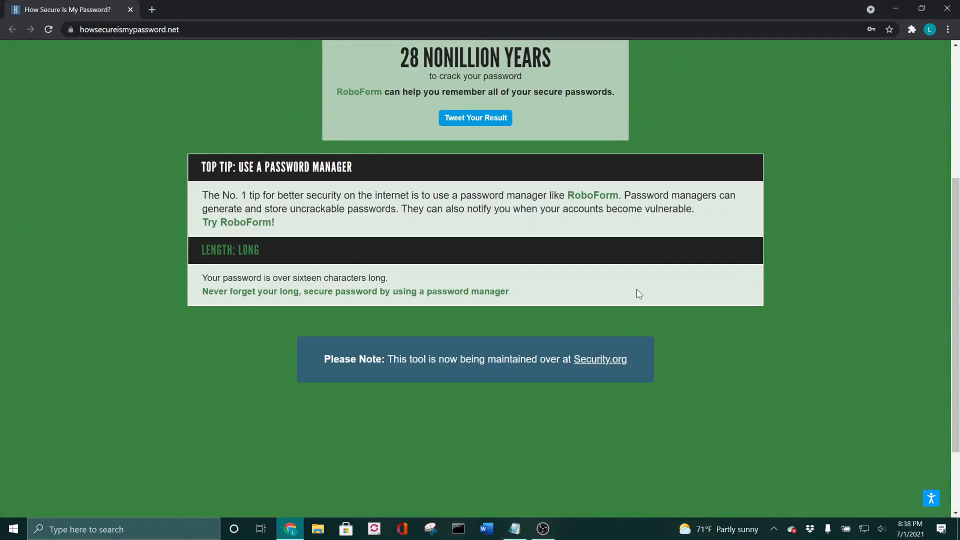